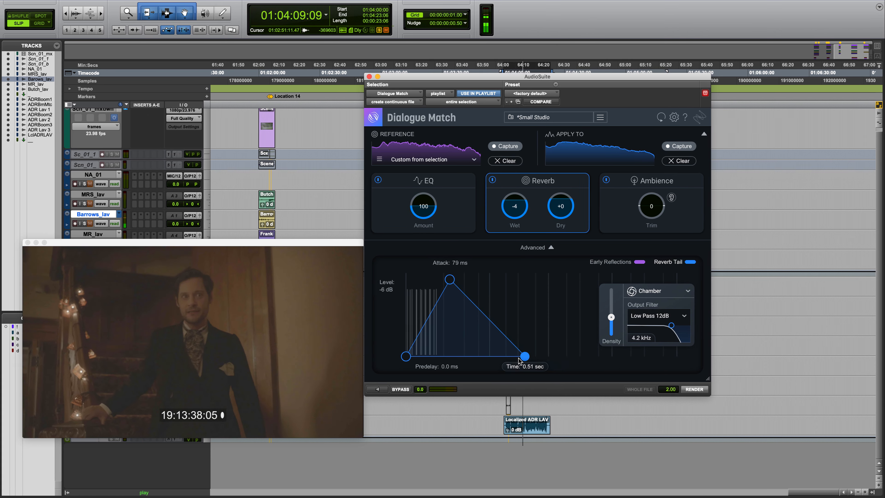
Preview reverb decay, reference capture and snapshot categories, leaving Dialogue Match with no profiles captured
left_click(422, 181)
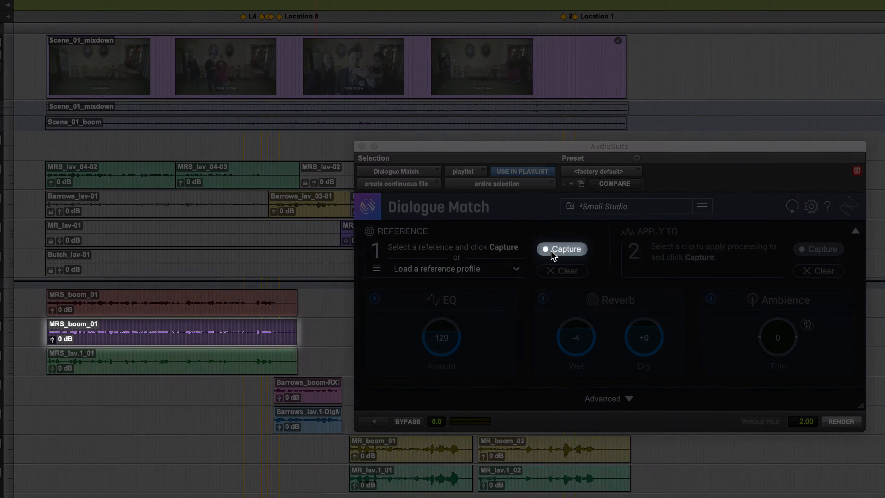
left_click(840, 420)
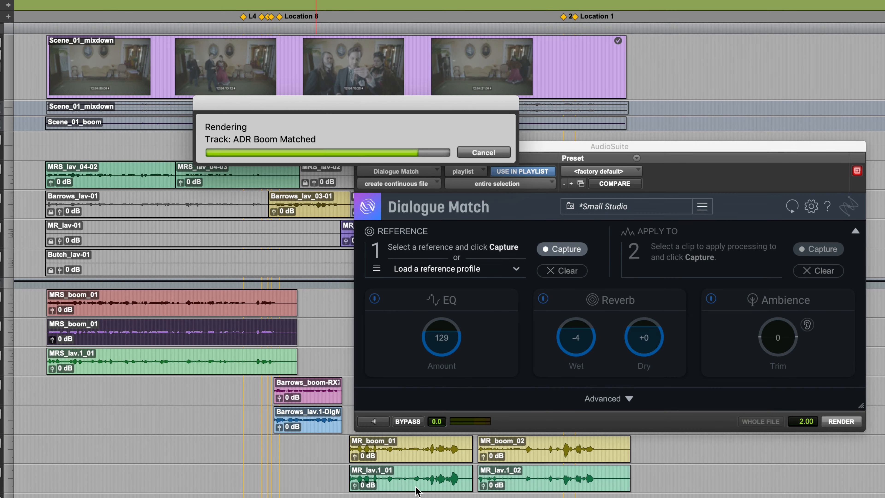
left_click(561, 248)
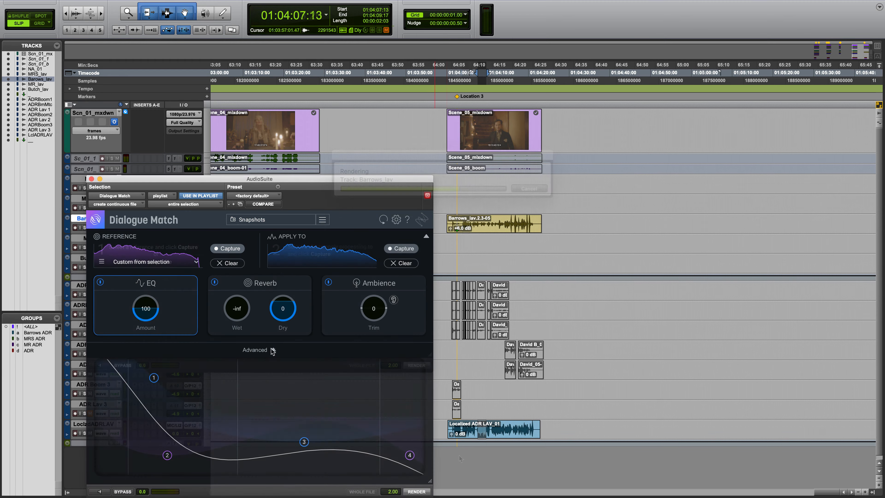
left_click(271, 219)
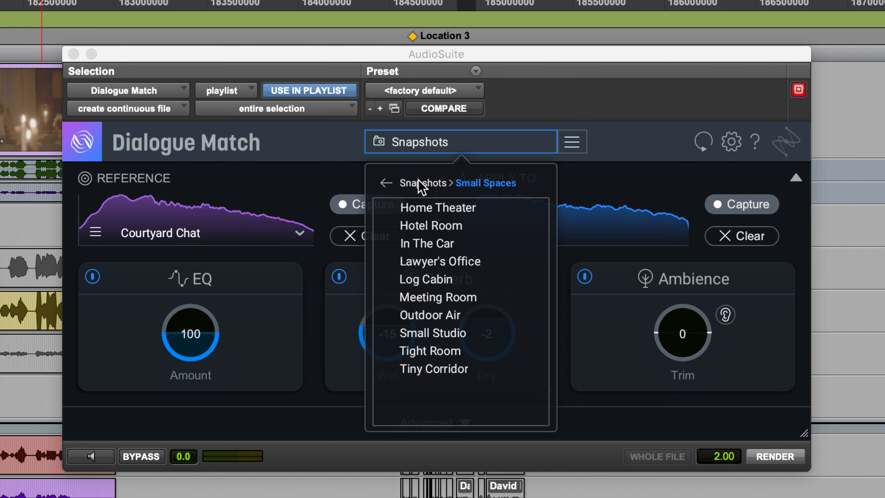
left_click(386, 183)
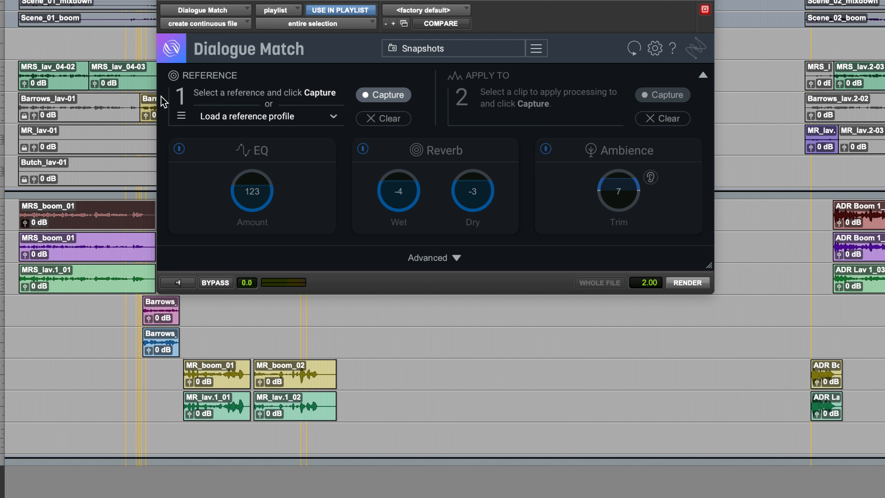
Capture the reference dialogue profile, then the Apply To profile of the dialogue to match
left_click(382, 94)
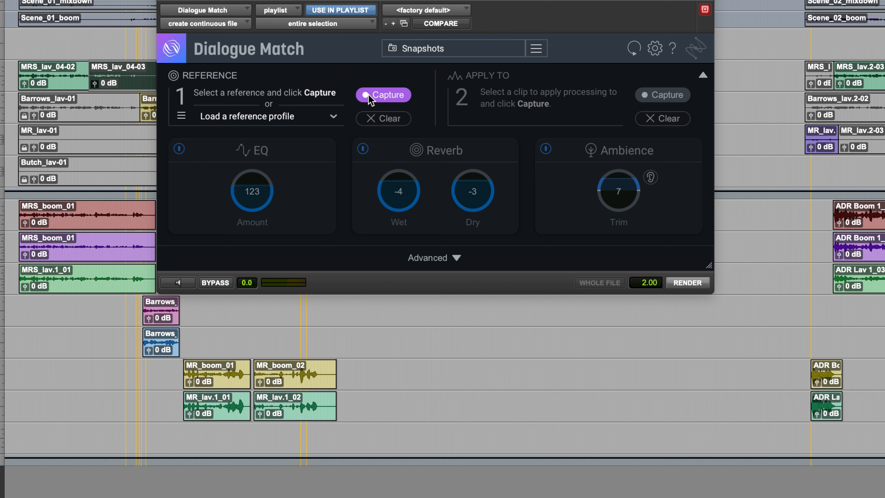
left_click(383, 94)
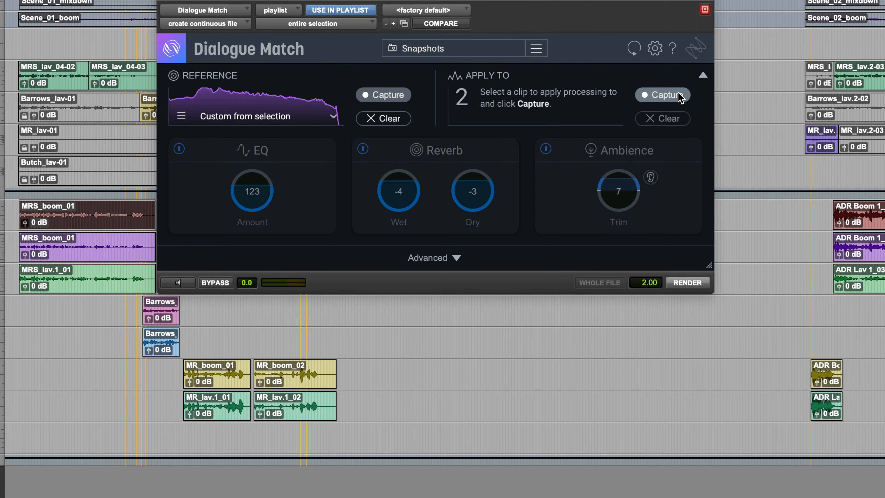
left_click(662, 95)
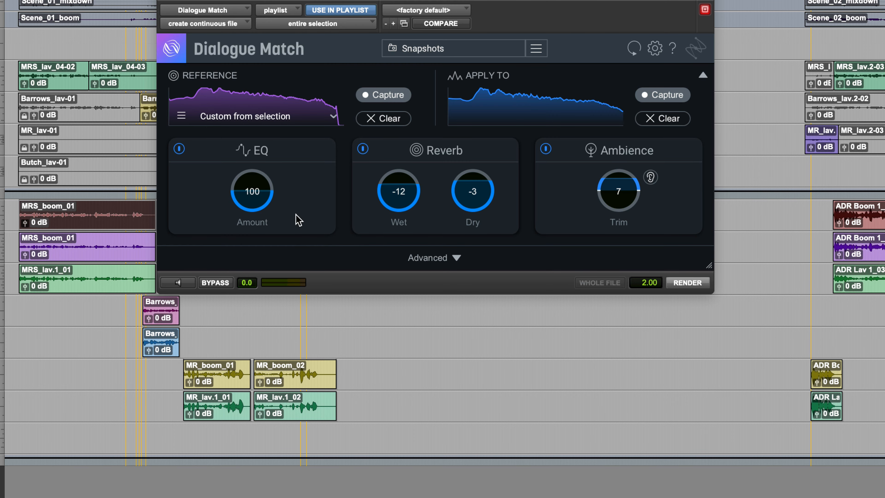
Inspect the Advanced reverb settings, EQ match curve and amount, and ambience spectrum details
left_click(435, 259)
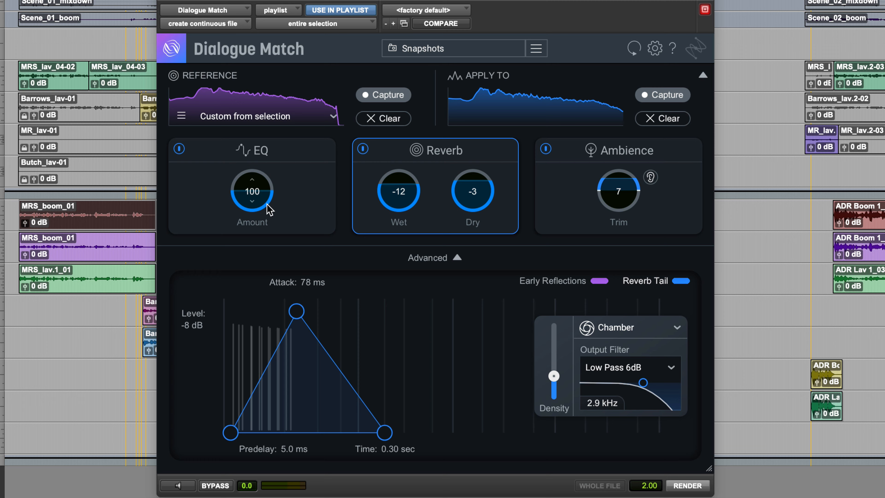
left_click(252, 150)
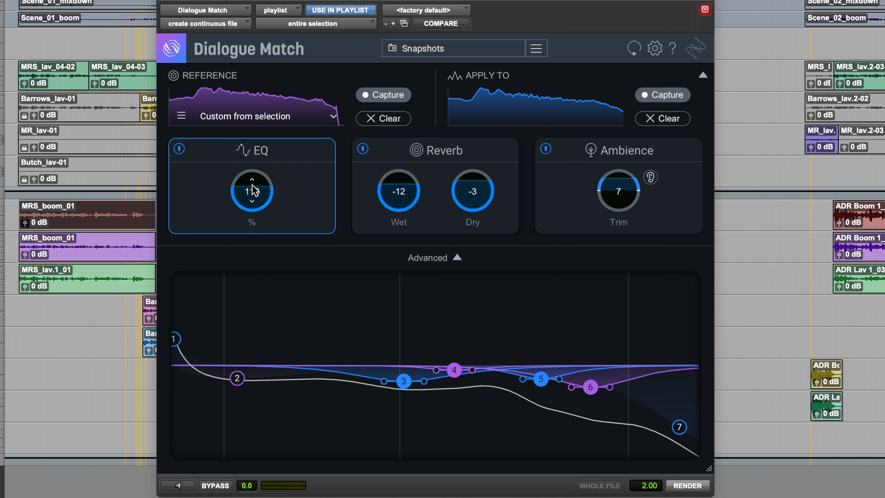
left_click(434, 150)
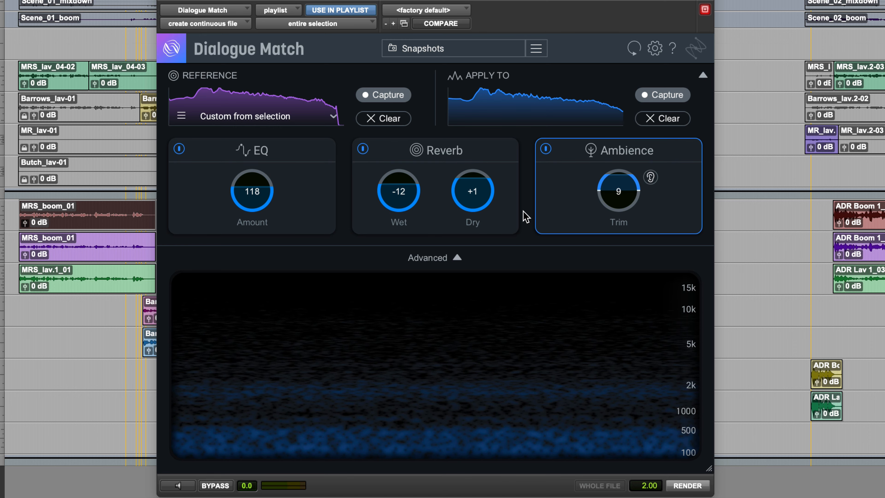
left_click(435, 150)
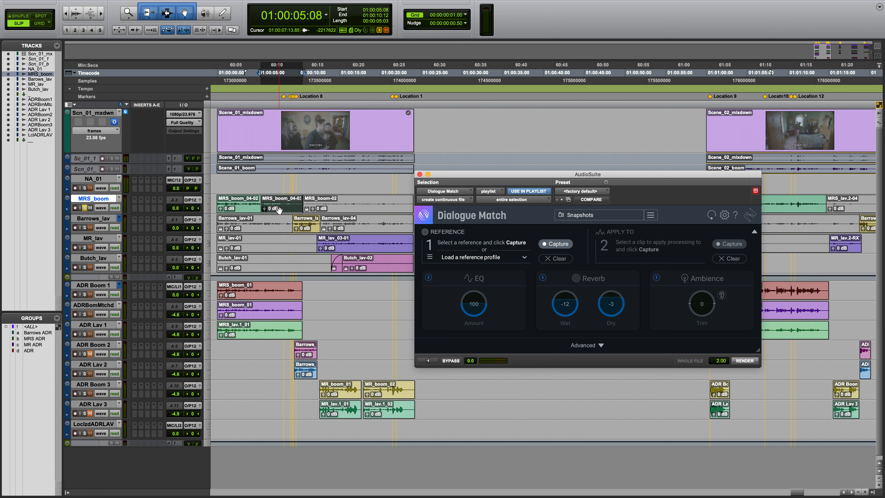
Capture the MRS_boom clip as the reference profile and browse the preset reference profile list
left_click(555, 244)
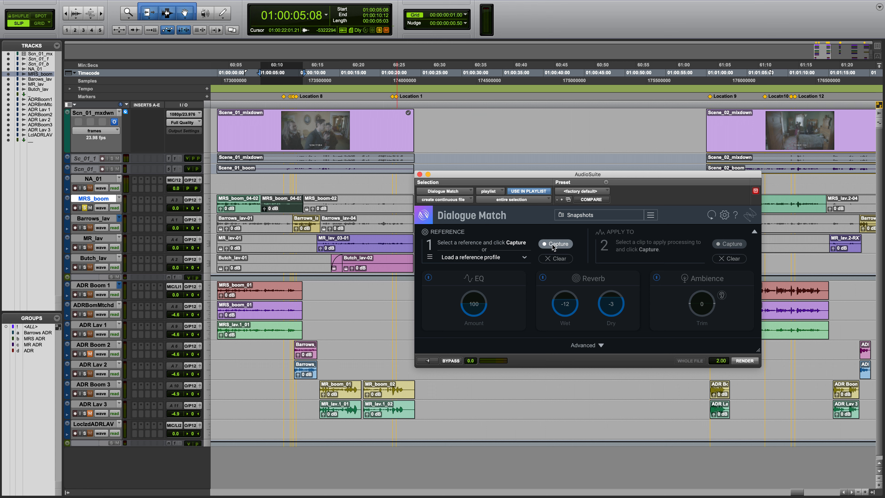
left_click(555, 243)
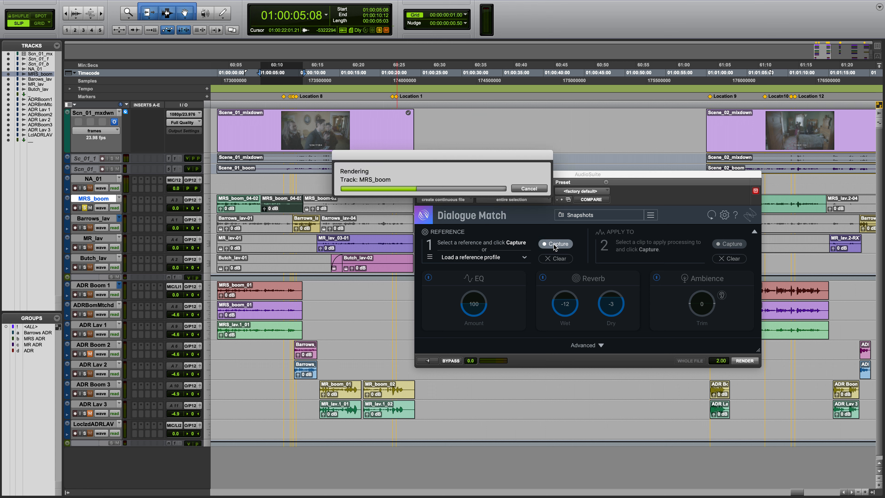
left_click(555, 244)
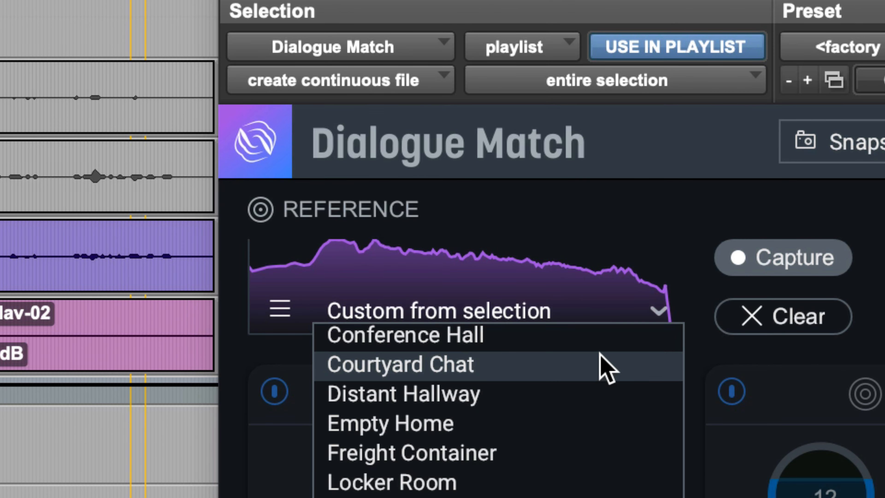
mouse_move(587, 471)
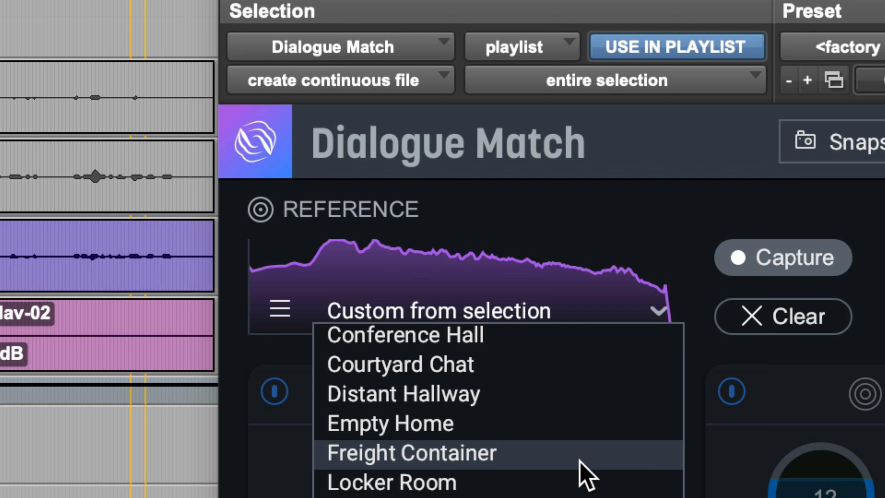
mouse_move(584, 381)
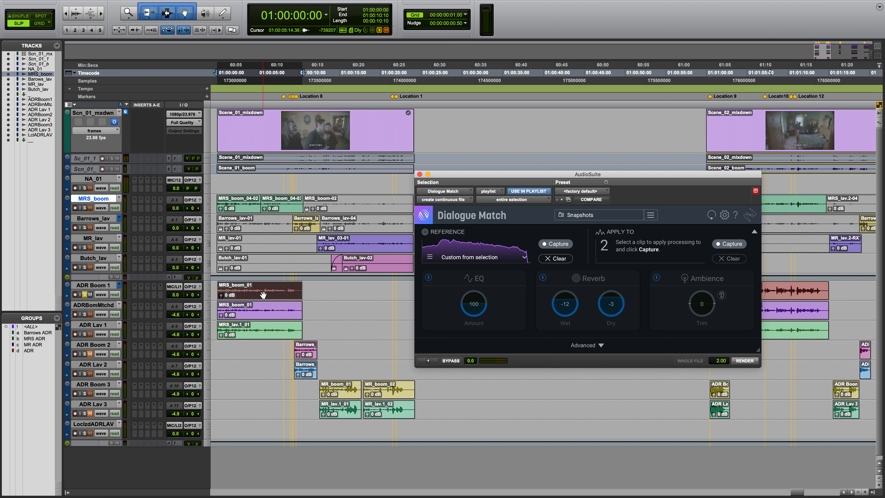
Capture ADR Boom 1 as the Apply To profile, show the EQ curve and raise EQ amount to 124 and reverb wet
left_click(728, 243)
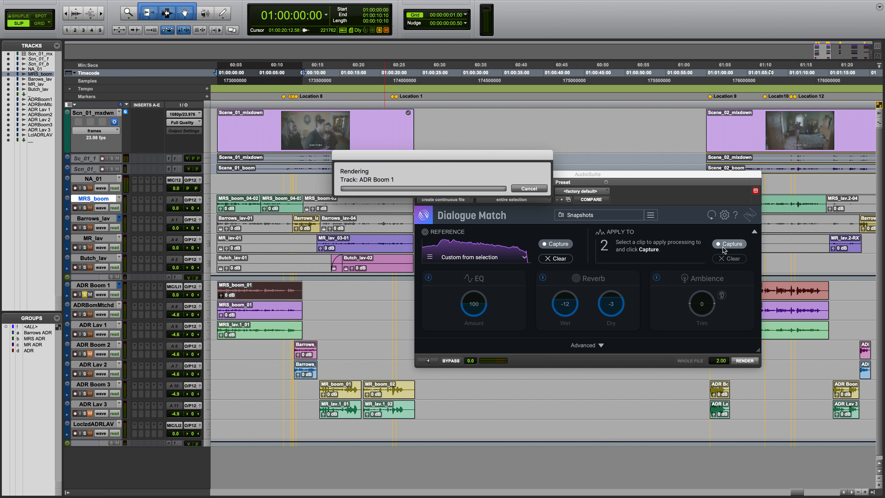
left_click(729, 243)
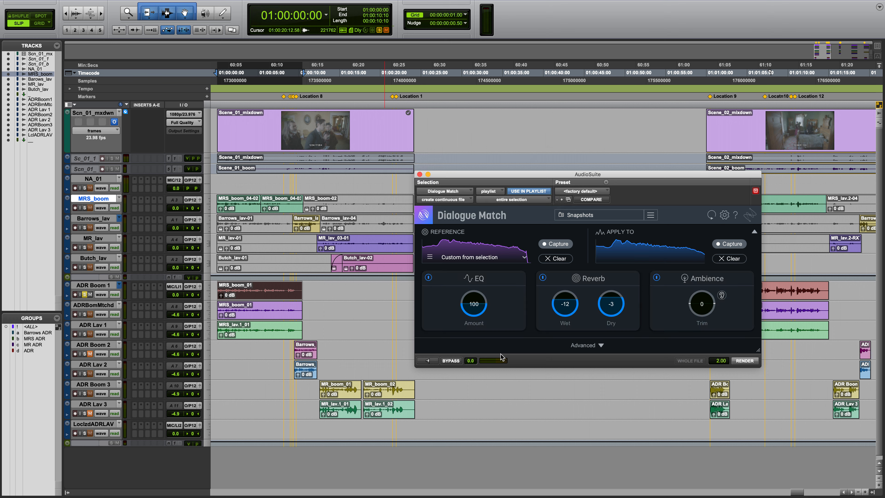
left_click(586, 344)
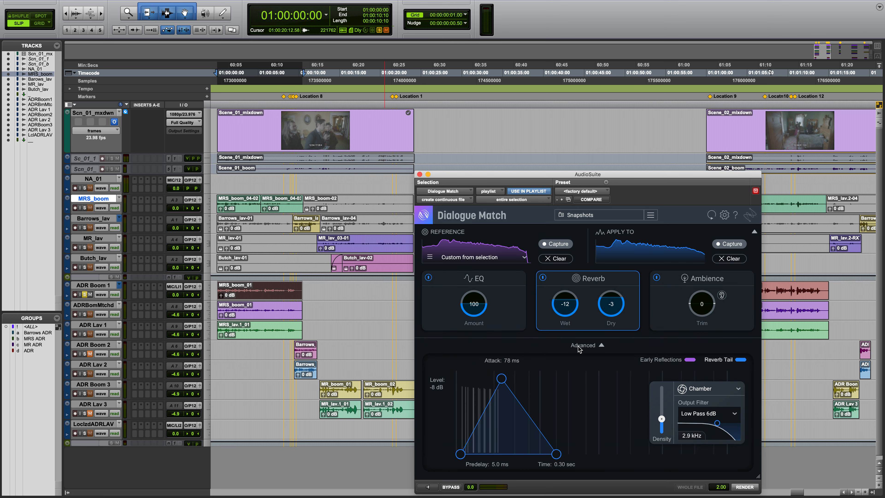
left_click(473, 278)
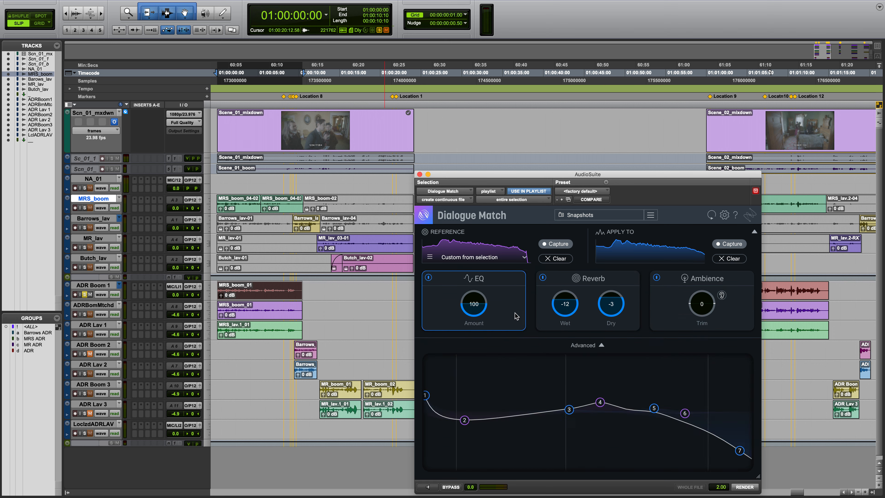
mouse_move(536, 326)
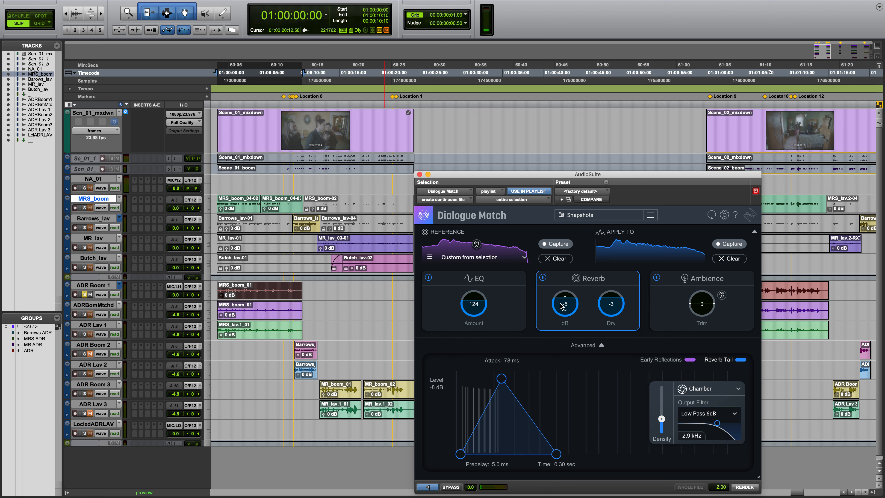
left_click(563, 304)
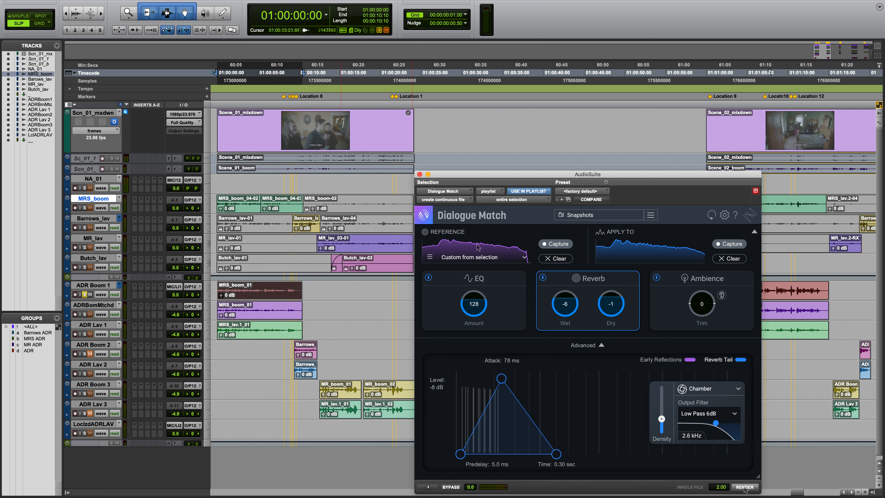
Render the match with EQ 128, reverb wet −6, dry −1 and 2.6 kHz output filter onto the ADR clip
left_click(744, 487)
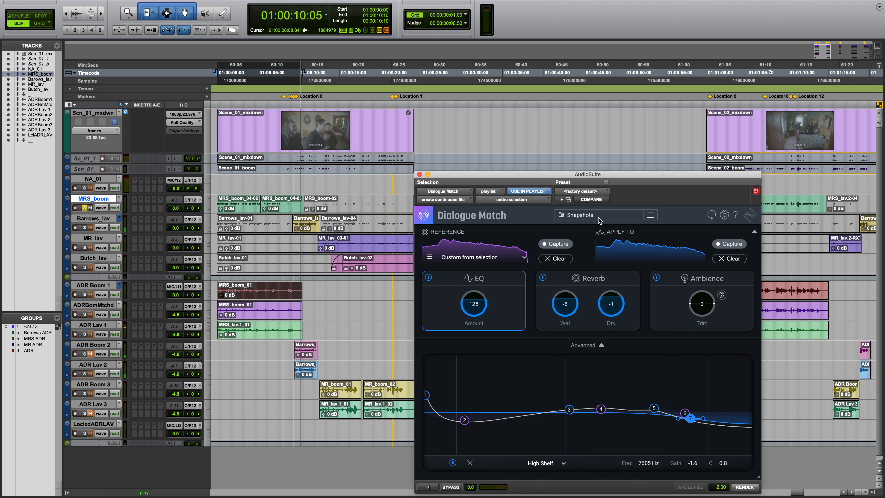
Bring up the Snapshots menu and choose Save Snapshot for the current high-shelf EQ settings
left_click(650, 214)
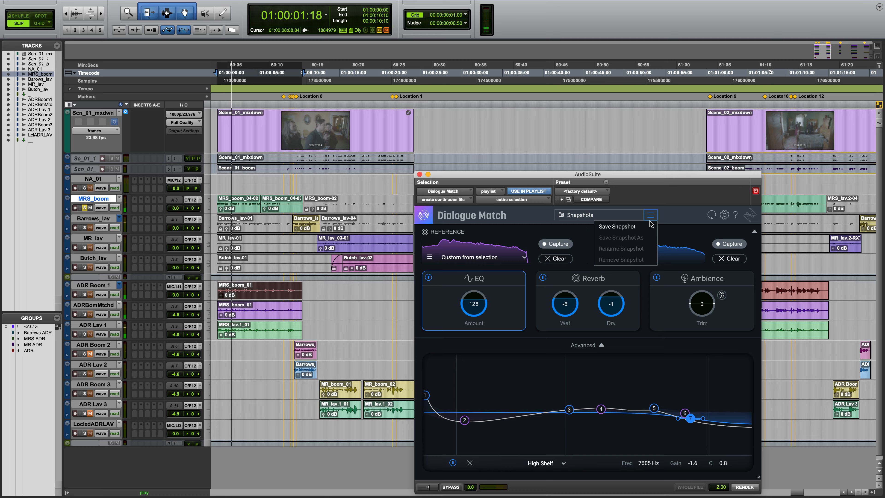
left_click(616, 226)
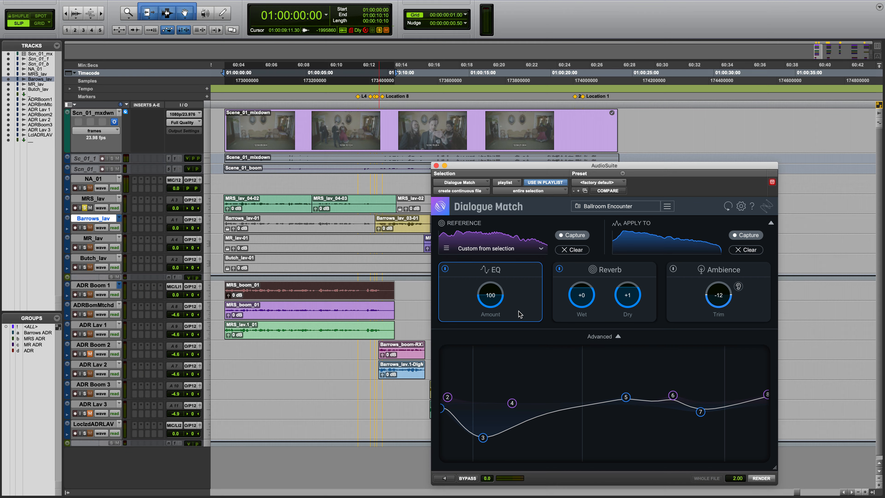
Try the Gymnasium snapshot under Large Spaces, then load the saved Kitchen Fight Scene snapshot instead
left_click(616, 206)
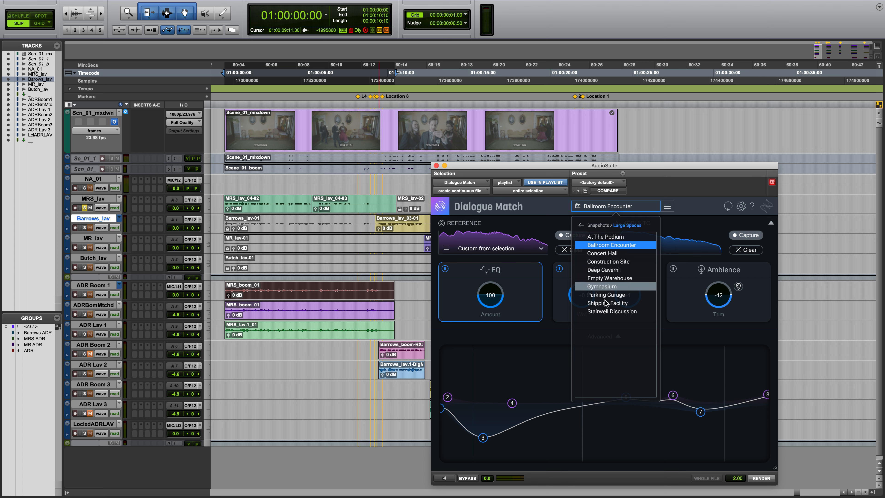
left_click(602, 286)
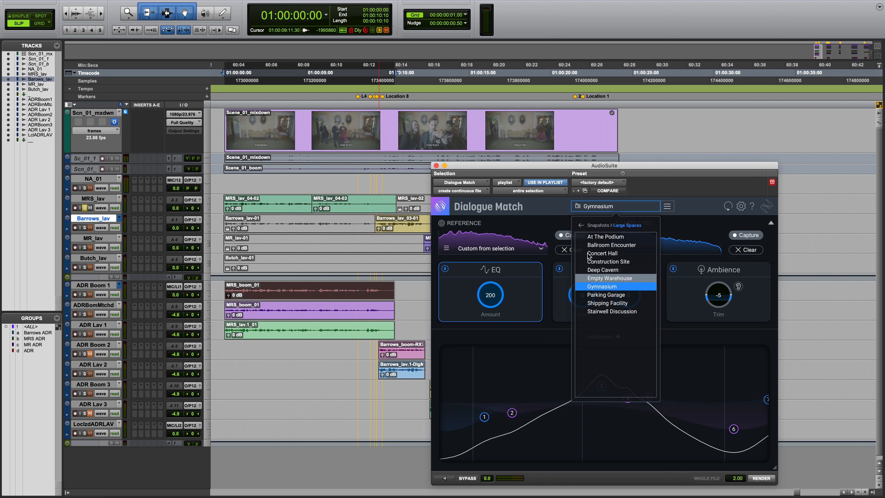
left_click(581, 225)
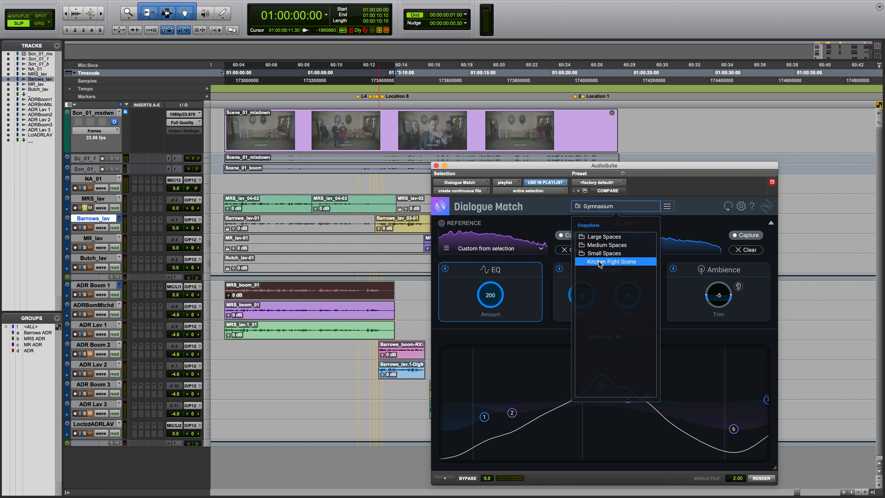
left_click(609, 261)
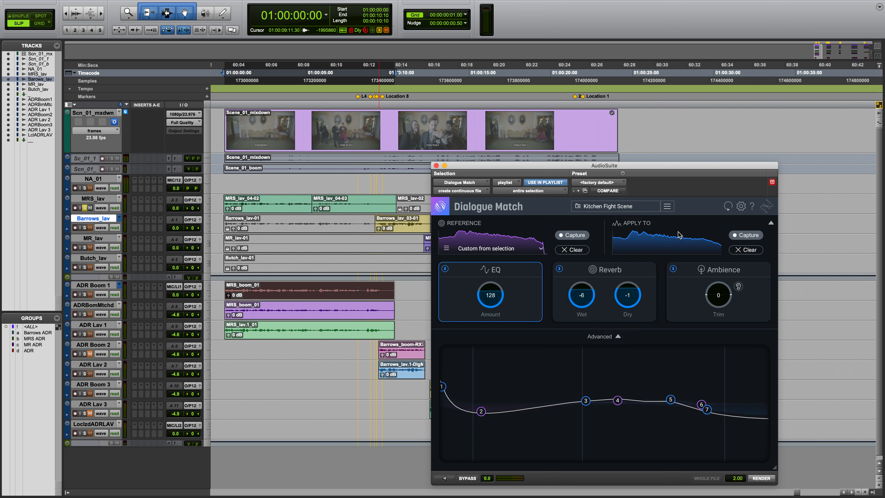
mouse_move(682, 244)
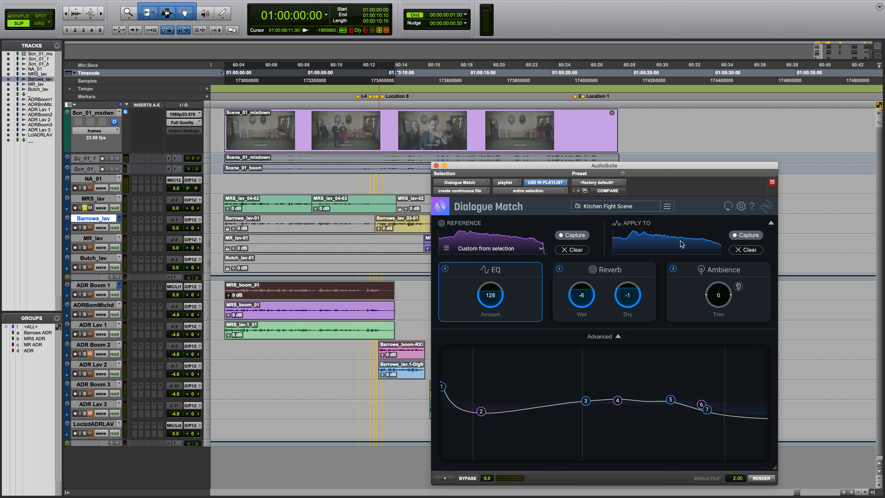
mouse_move(730, 213)
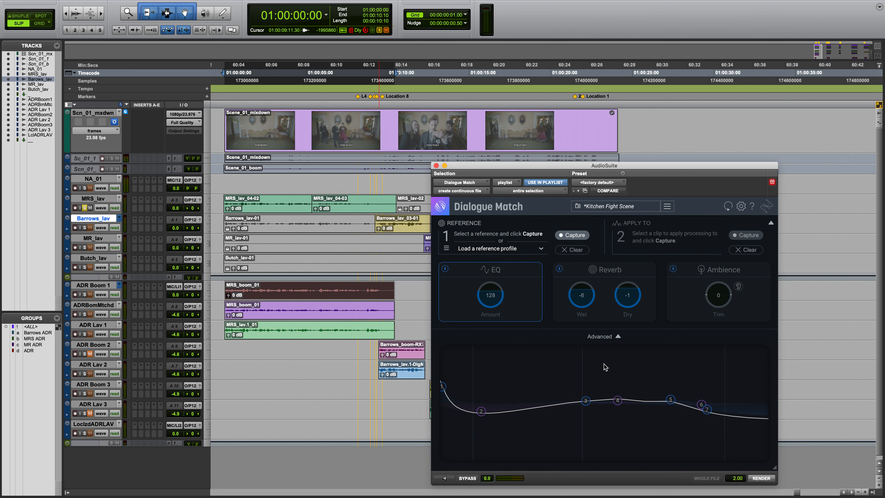
Collapse Advanced, capture a reference profile from the selected clip, then clear it again
left_click(600, 337)
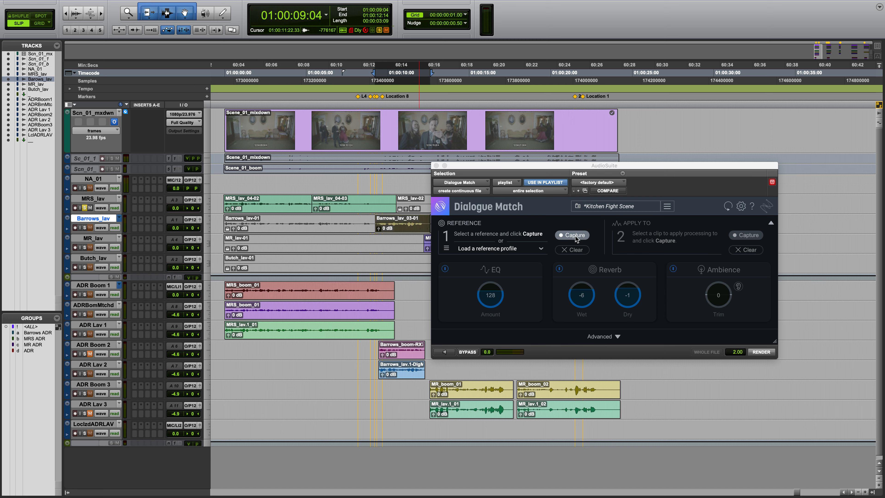
left_click(572, 234)
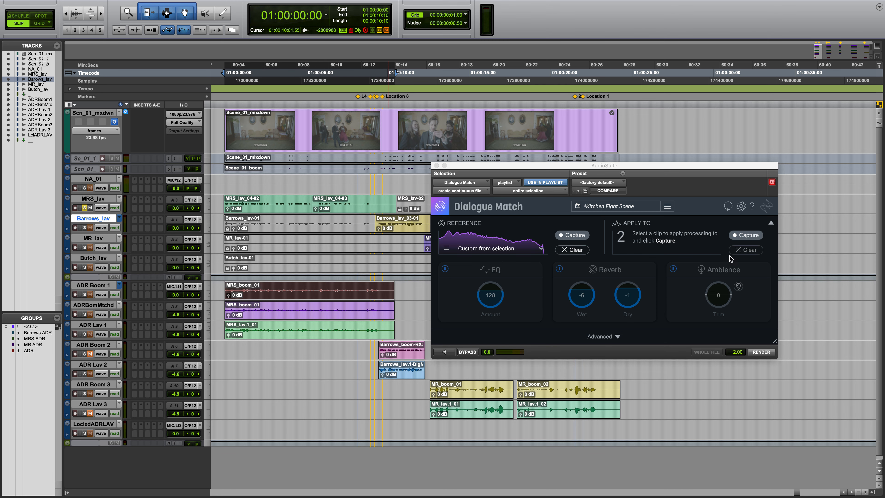
left_click(762, 352)
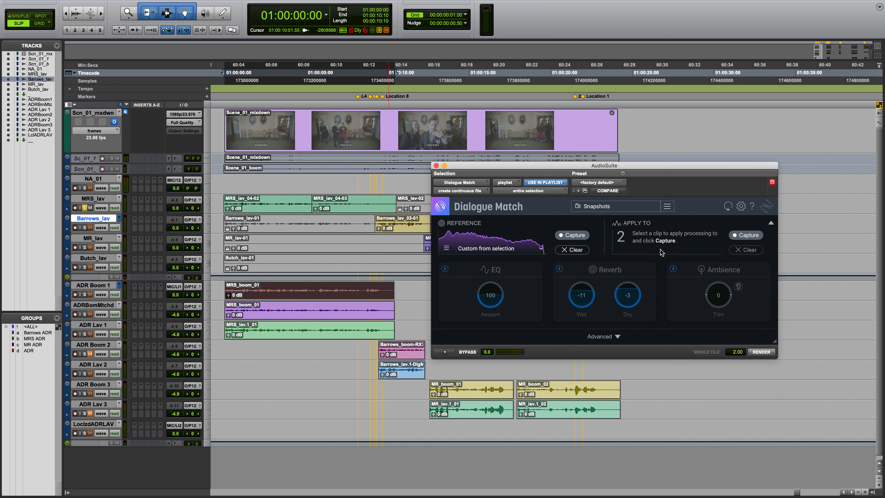
left_click(571, 250)
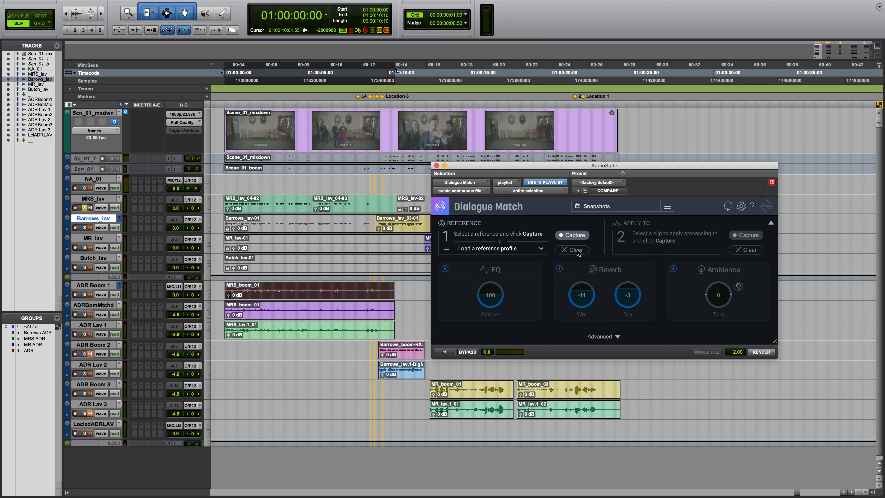
mouse_move(544, 264)
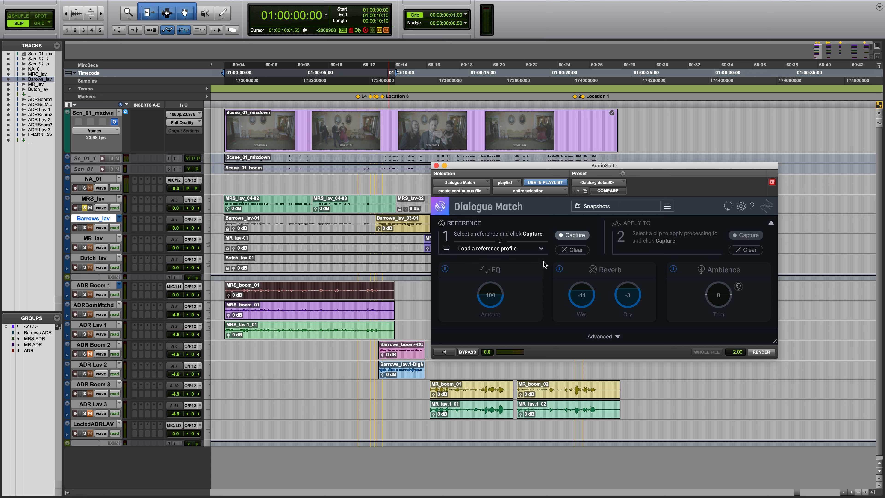
Capture the reference profile from the selected clip so the EQ and reverb match can be computed
left_click(571, 235)
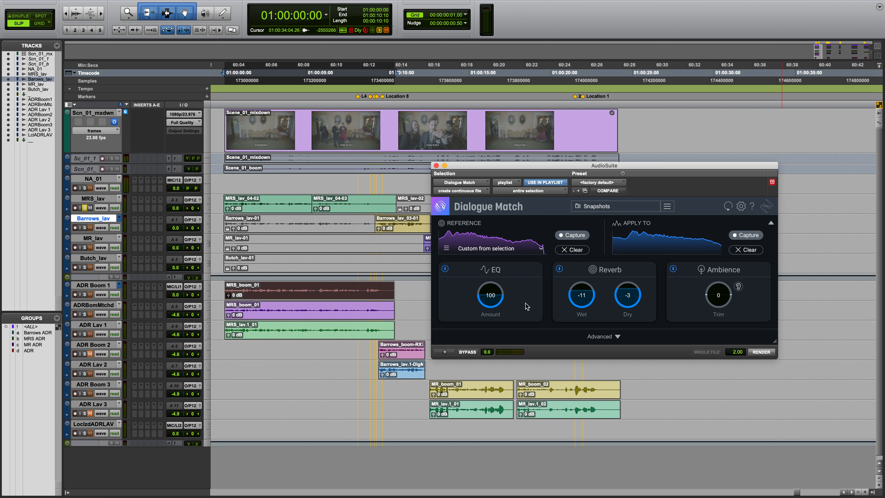
mouse_move(524, 314)
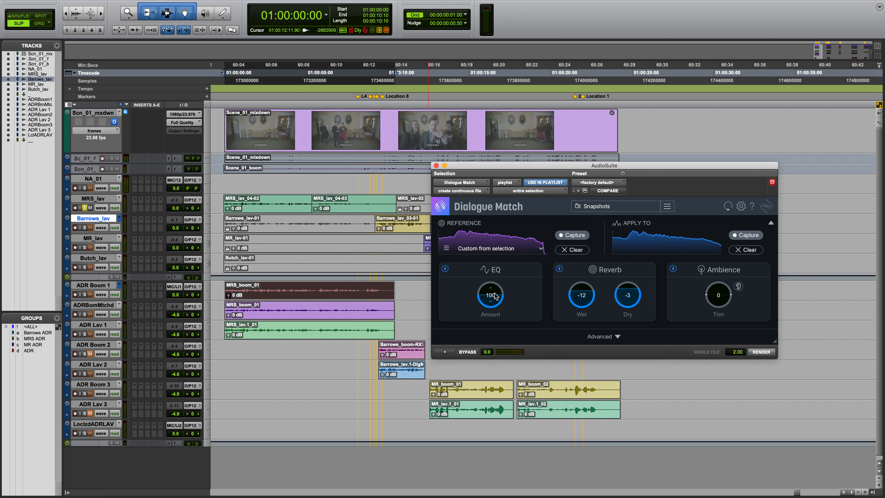
mouse_move(587, 294)
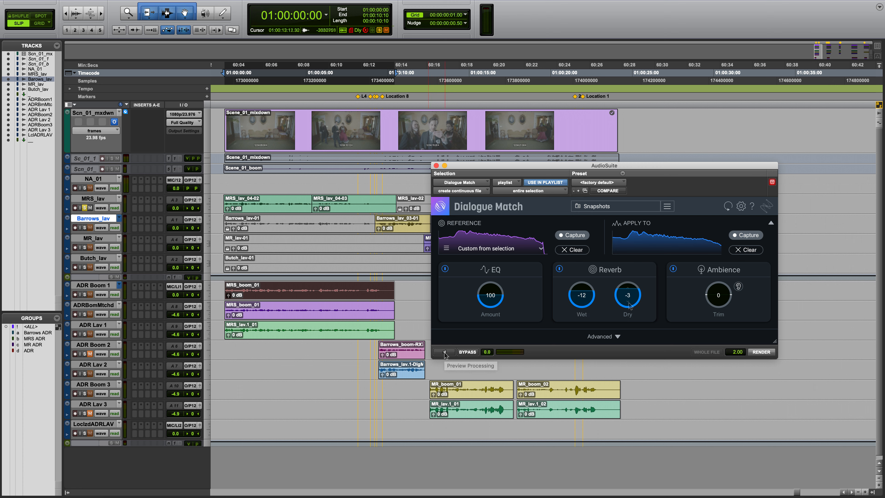
Audition the matched dialogue with Preview Processing before rendering onto the ADR Boom 1 track
left_click(444, 351)
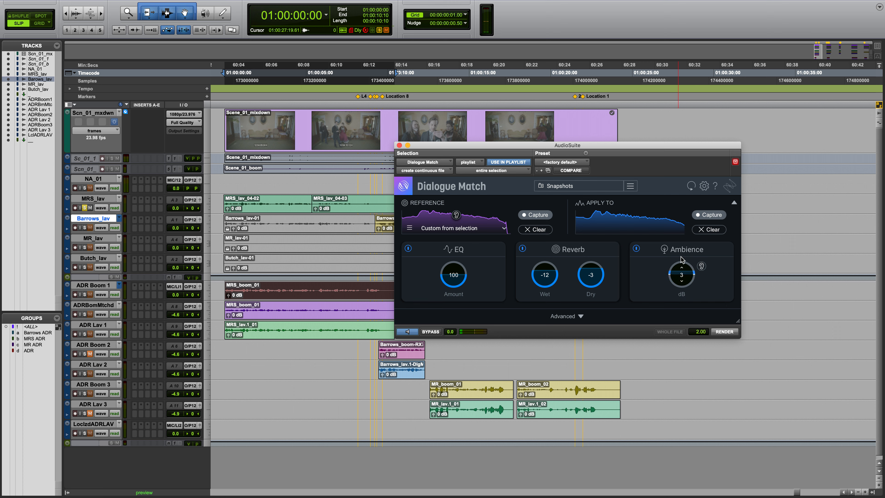
mouse_move(693, 269)
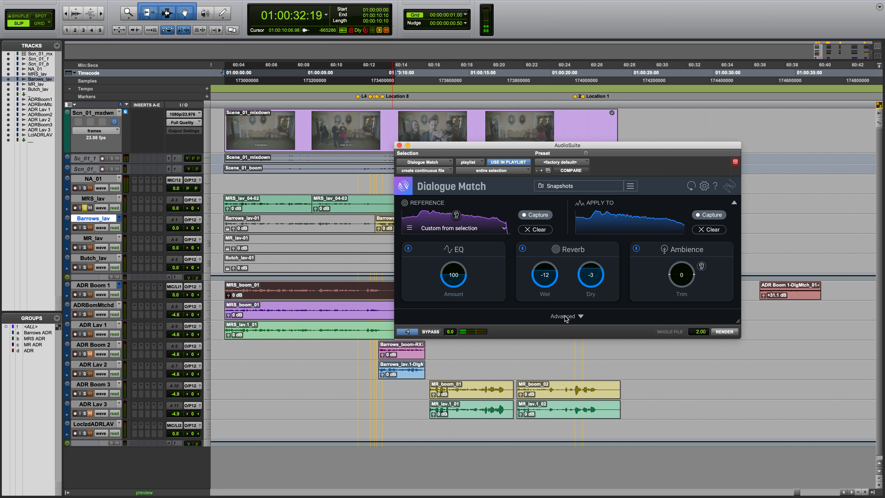
Expand the Advanced EQ view and set band 3 to a Low Shelf boosting about 2.5 dB
left_click(581, 317)
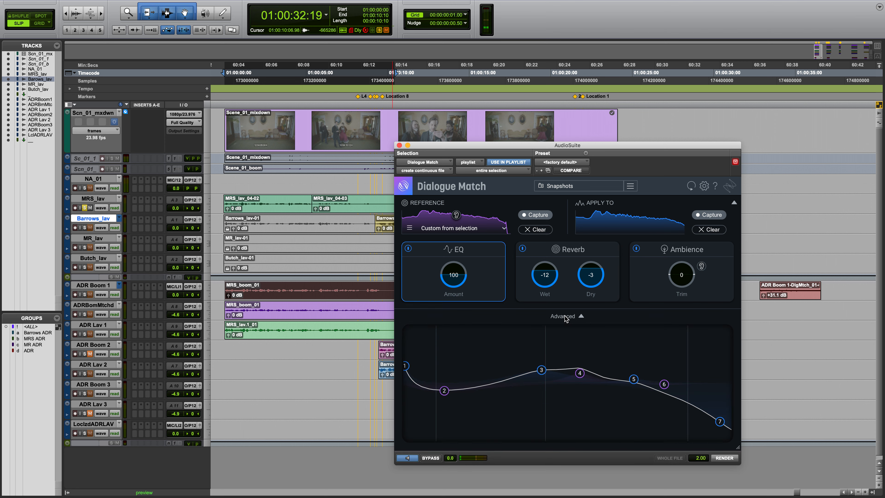
left_click(490, 384)
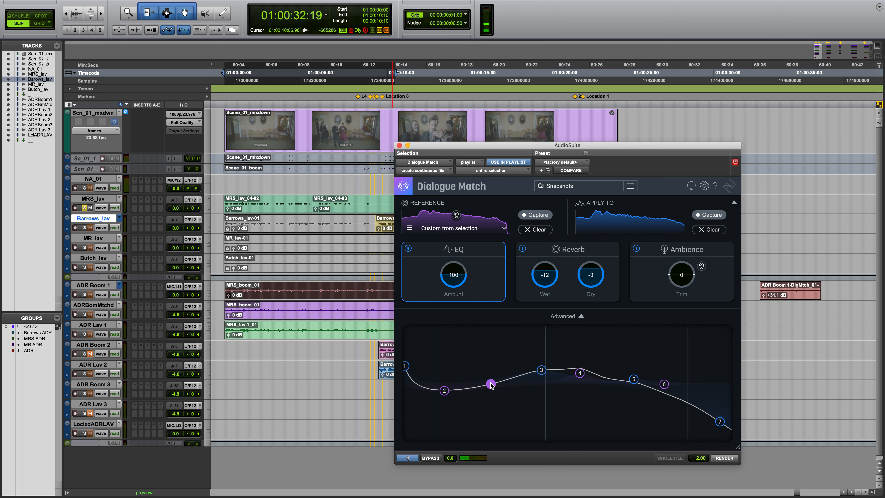
left_click(490, 385)
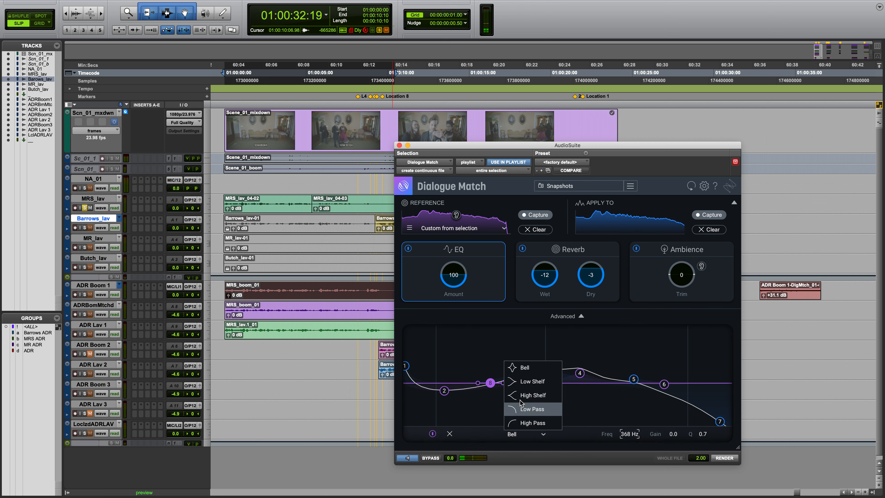
left_click(531, 382)
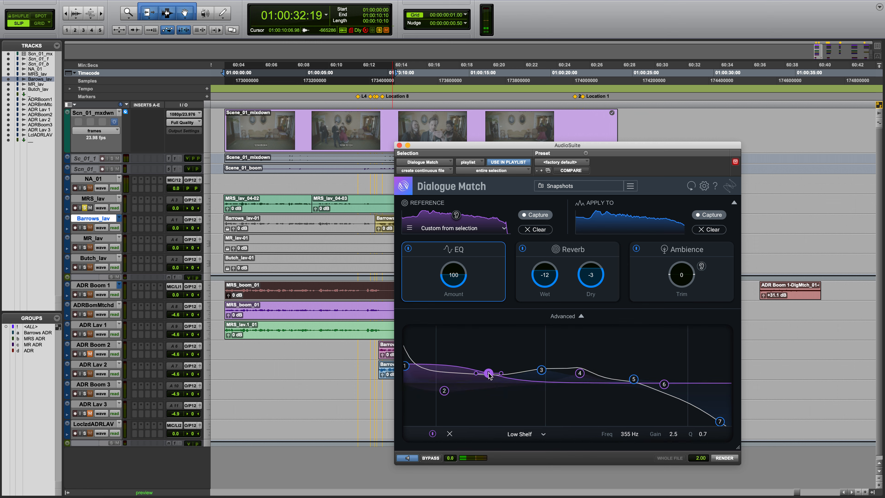
left_click(567, 249)
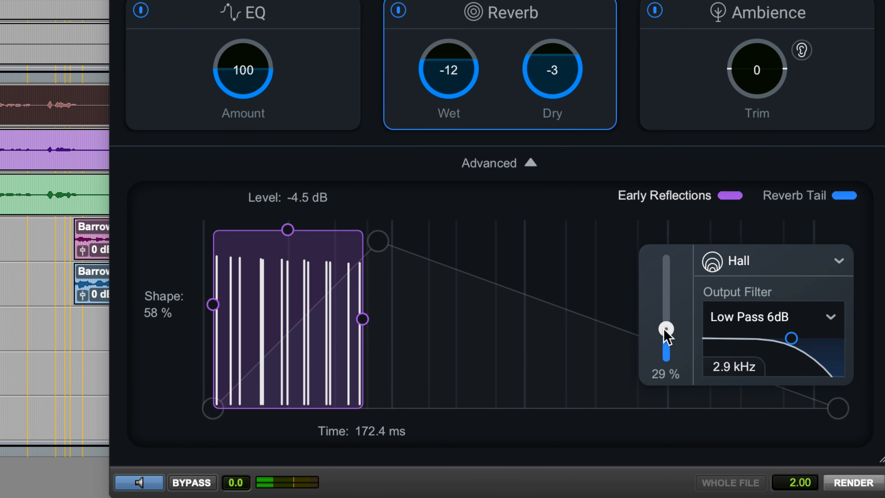
Raise the reverb Density and change the Output Filter from Low Pass 6dB to another type
left_click(772, 316)
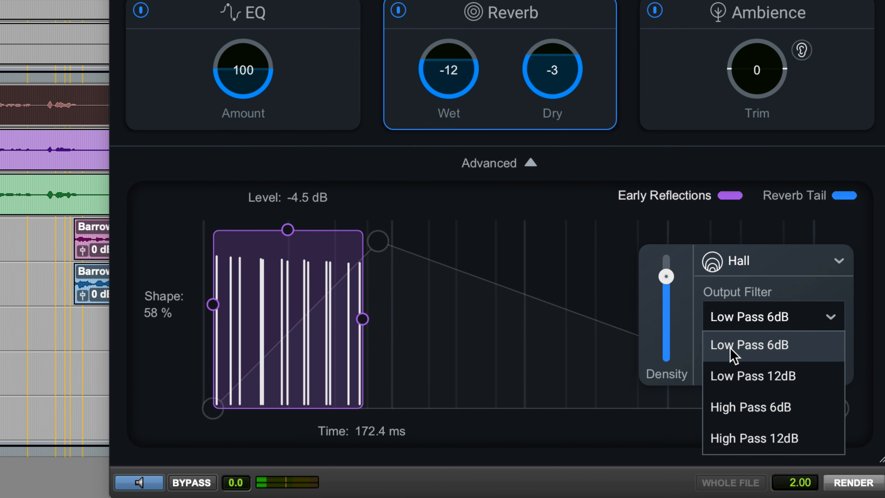
left_click(755, 438)
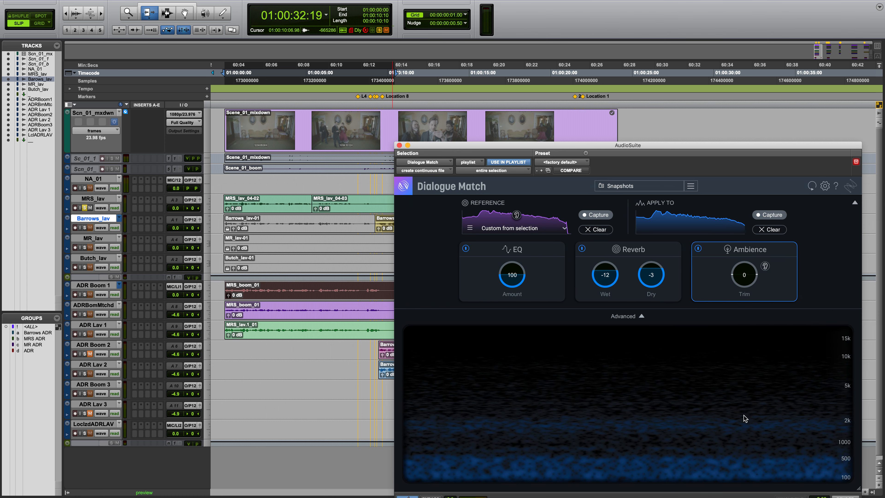
mouse_move(639, 318)
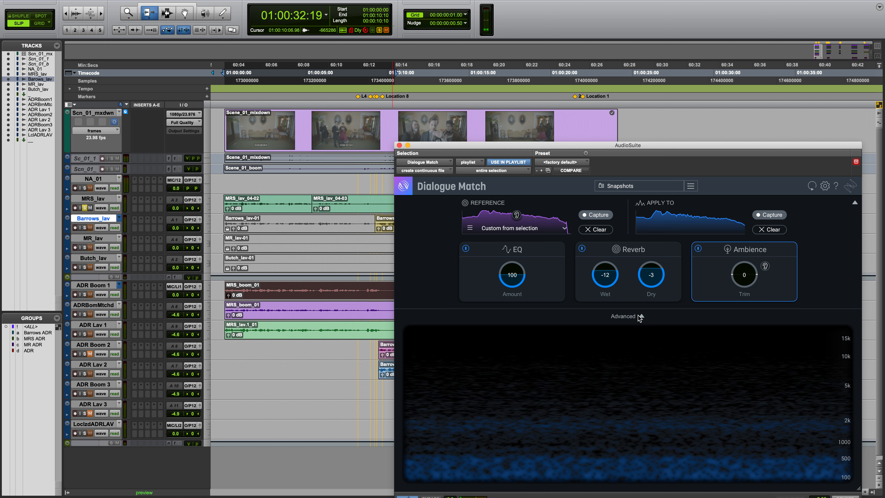
Show the Reverb module's envelope and output filter details (Hall, High Pass 12dB at 689 Hz)
left_click(626, 316)
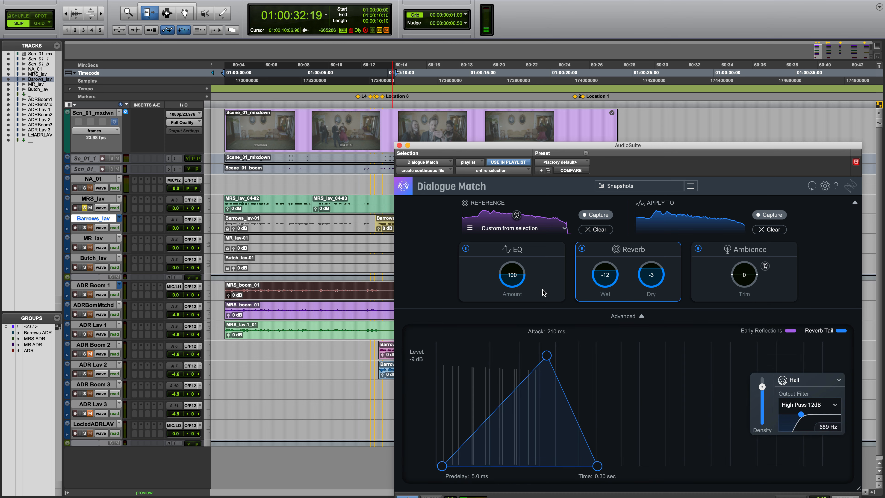
left_click(512, 248)
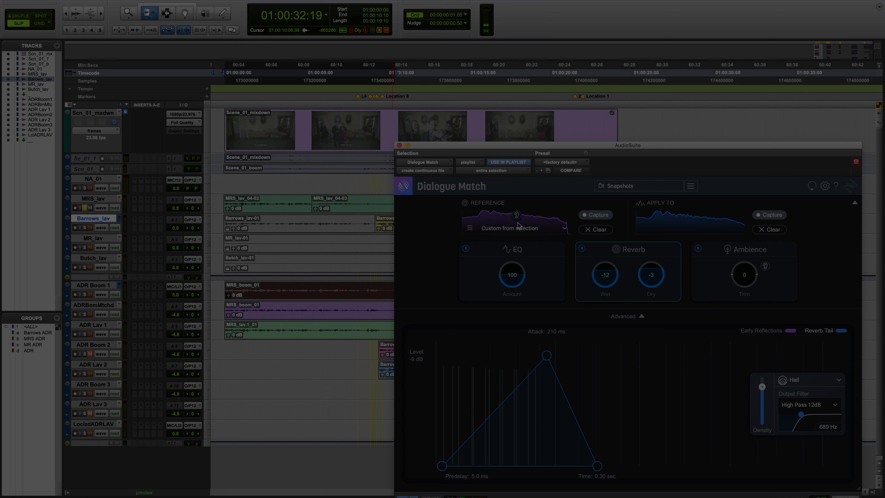
mouse_move(515, 217)
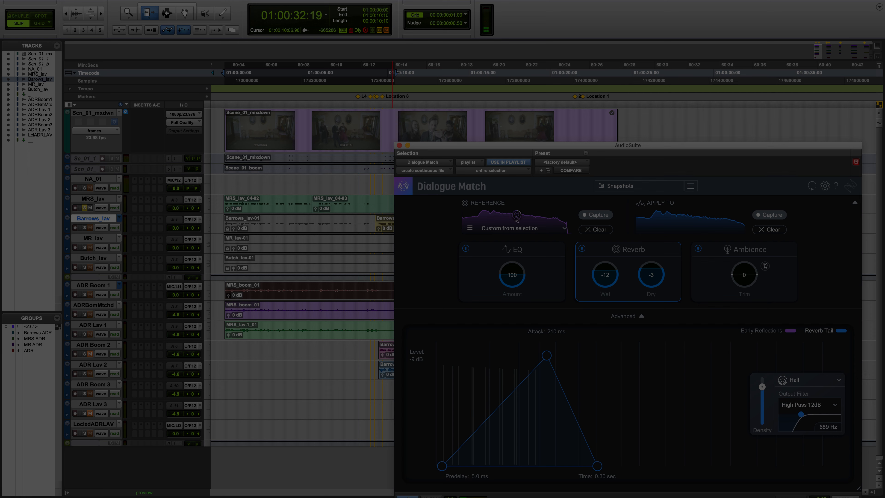